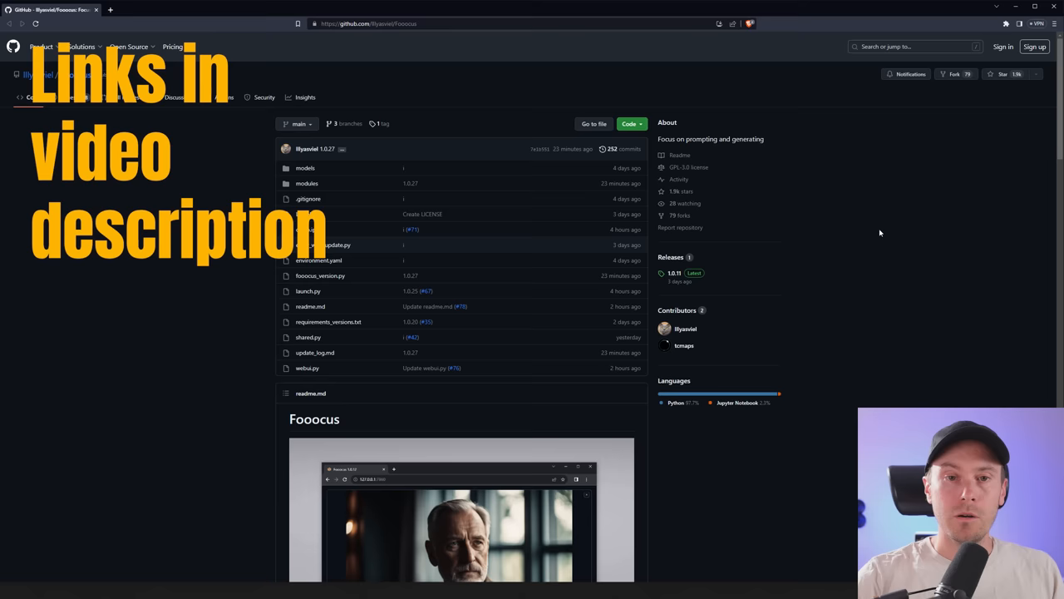
- Extract the downloaded Fooocus zip archive into the Downloads folder
scroll(down, 3)
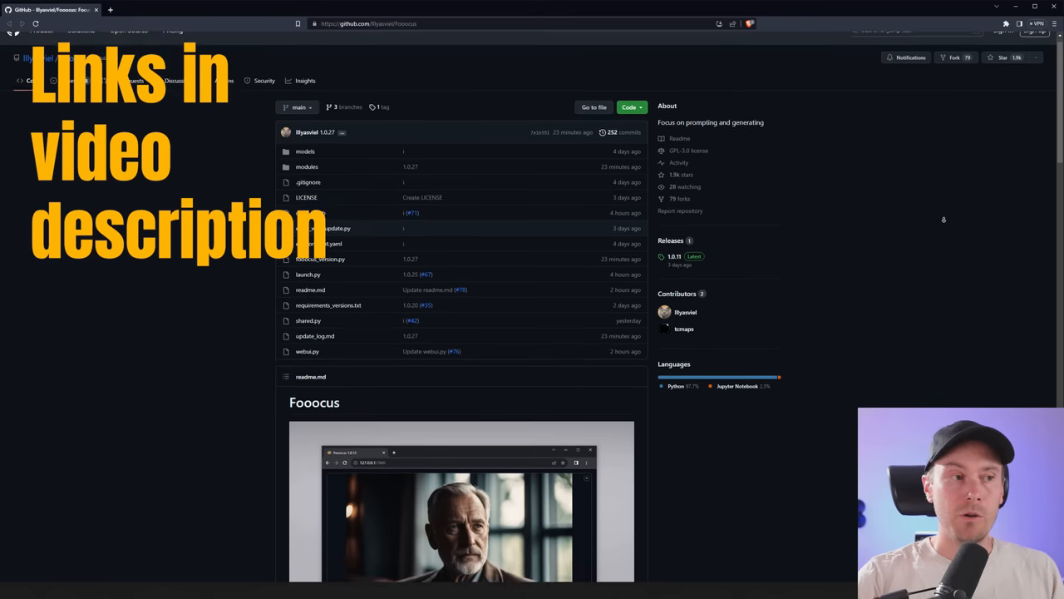
scroll(down, 3)
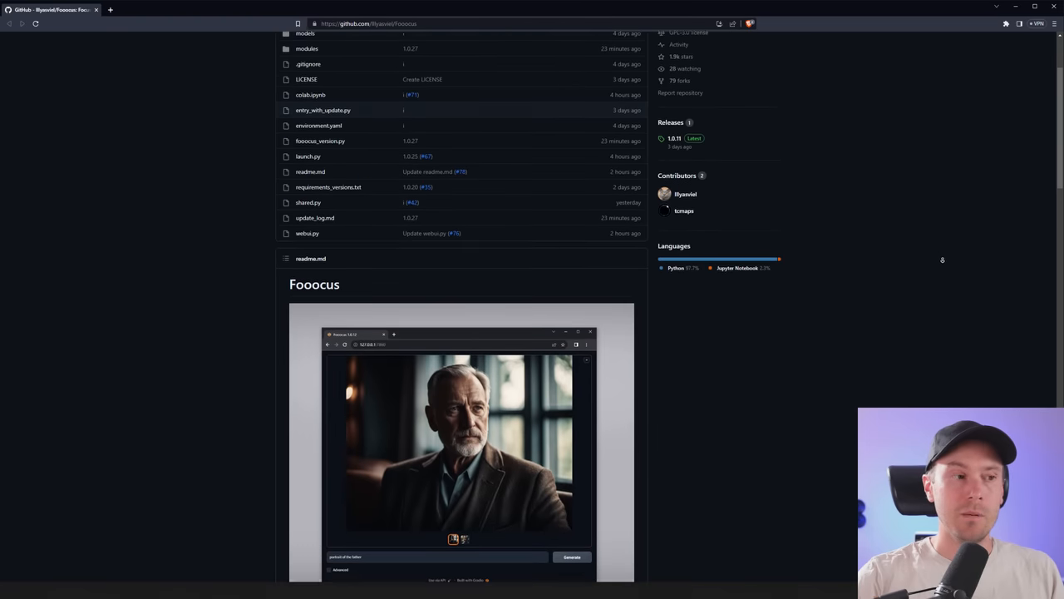
scroll(down, 3)
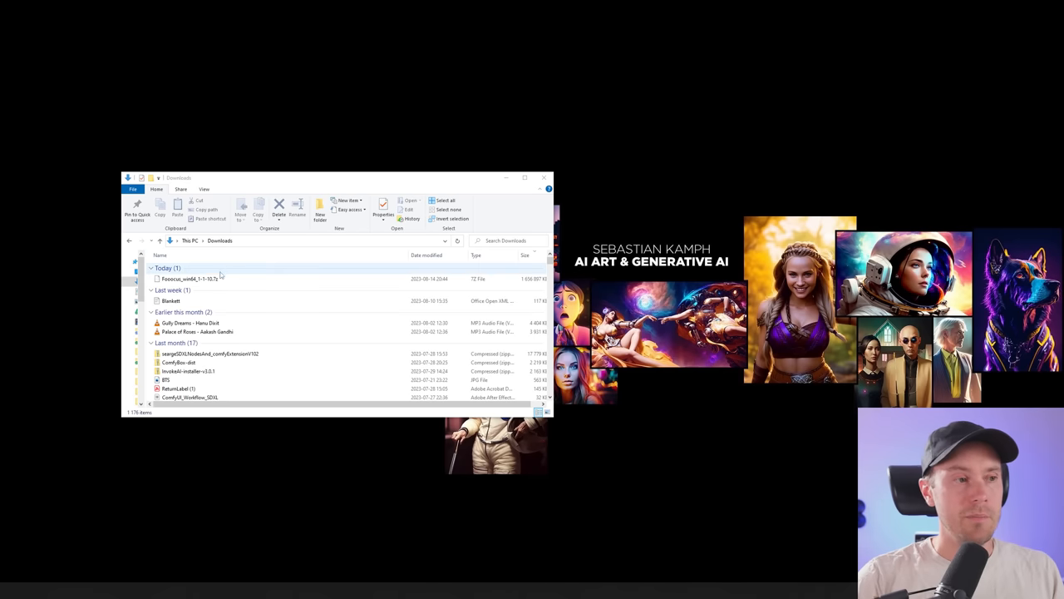
click(189, 279)
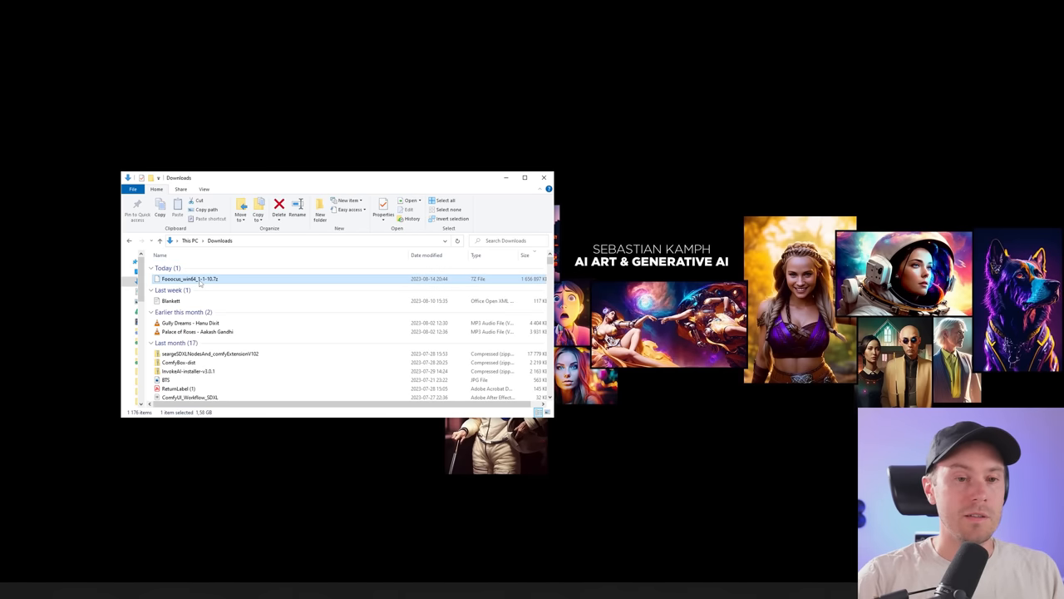
mouse_move(200, 281)
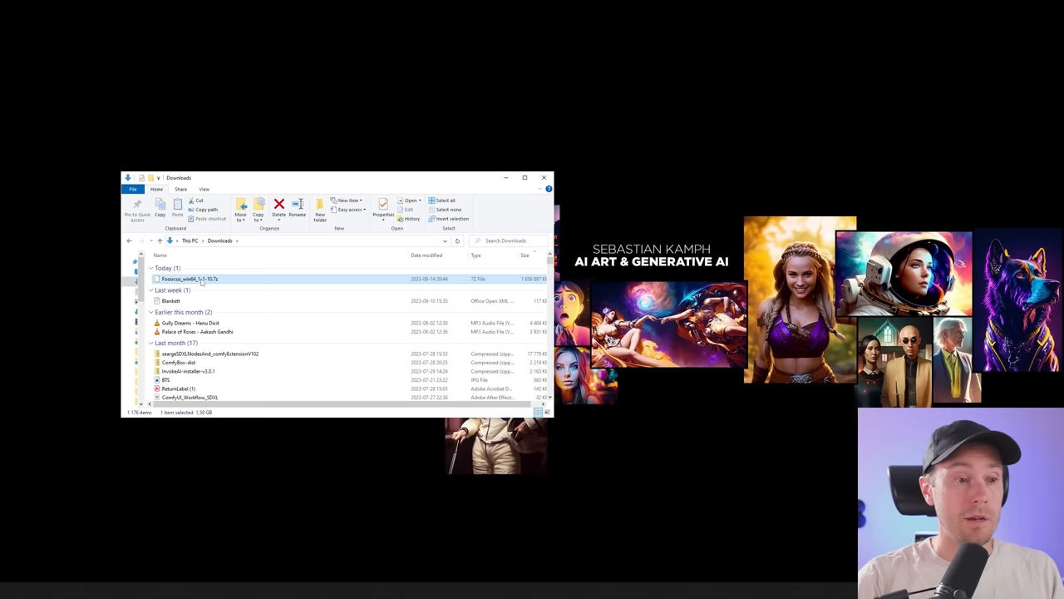
right_click(199, 278)
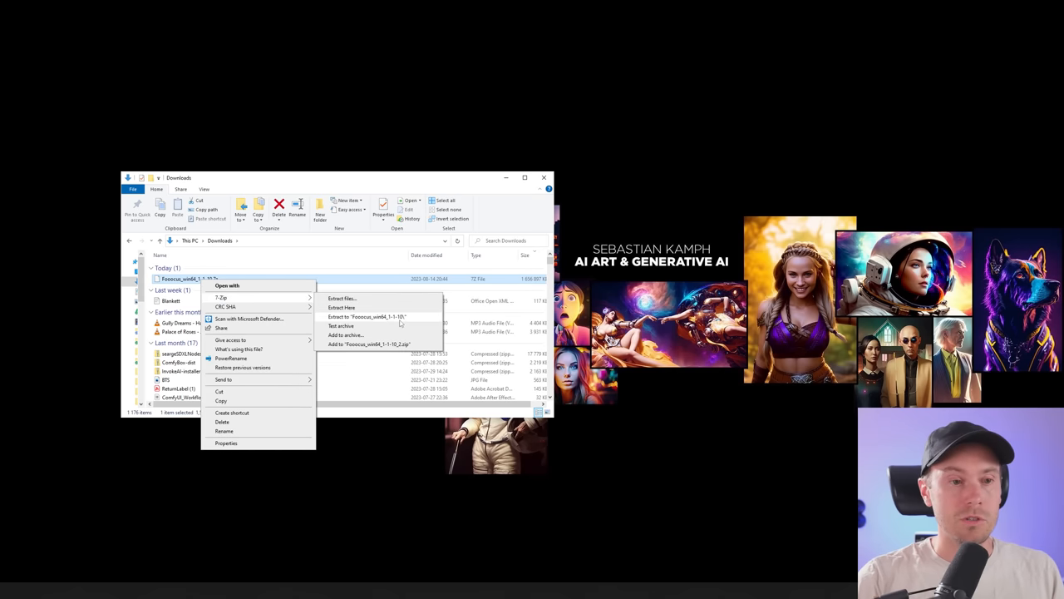
click(369, 314)
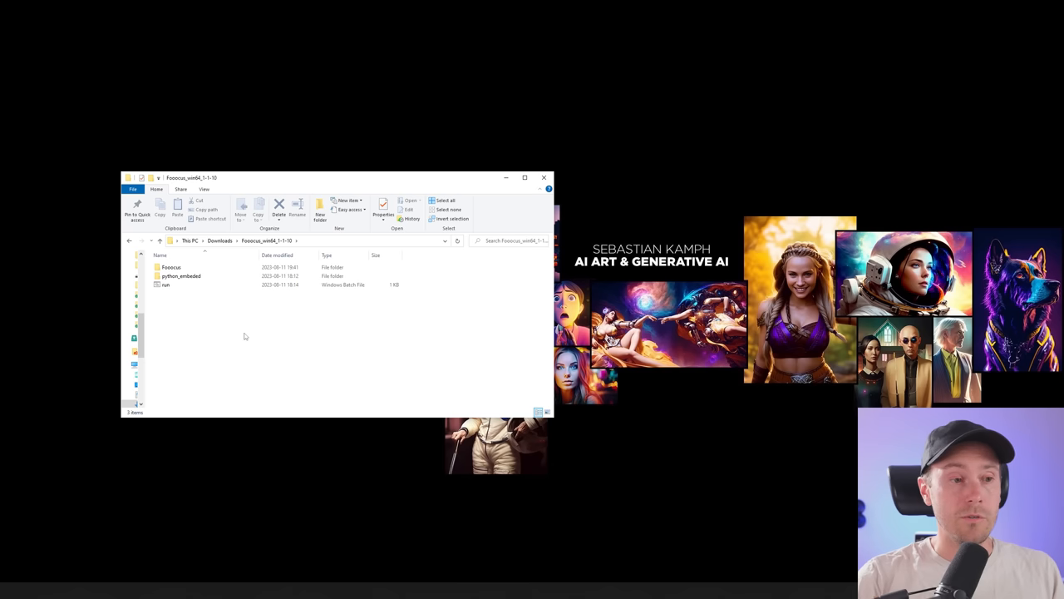
mouse_move(242, 329)
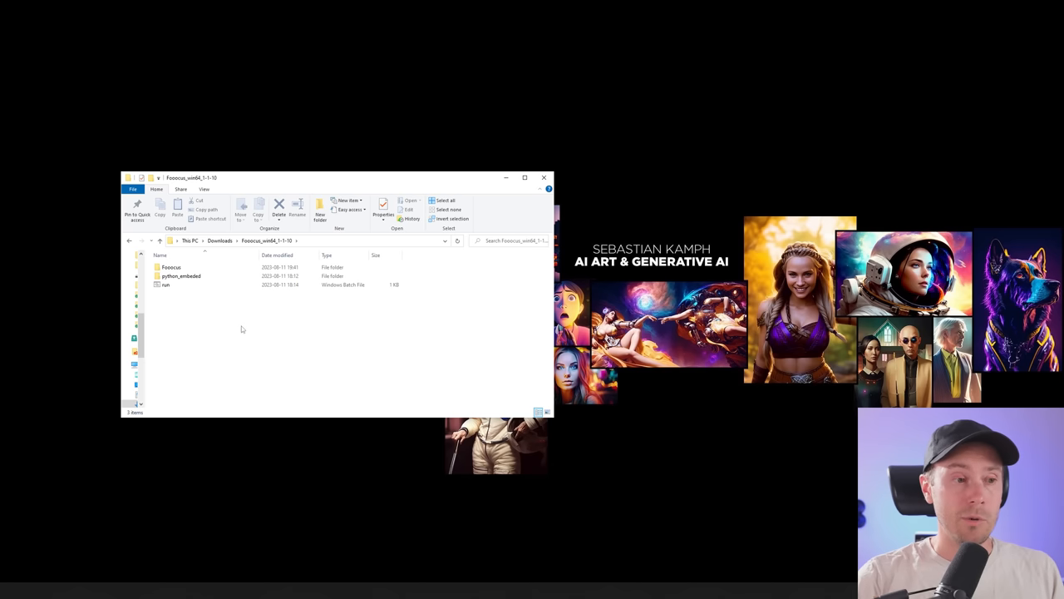
- Browse into the extracted Fooocus folder, then its models and checkpoints subfolders
click(166, 284)
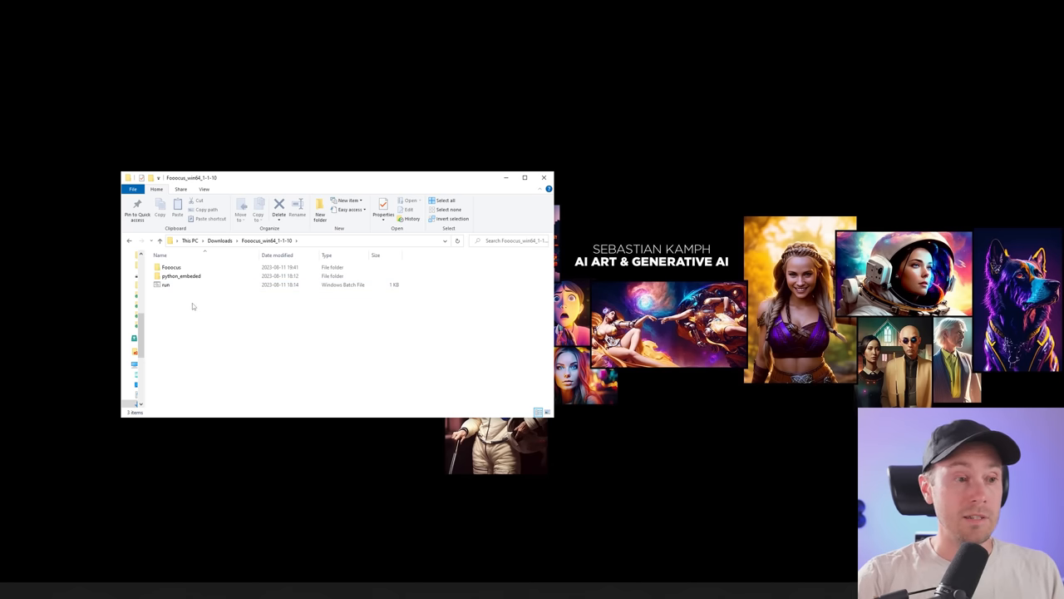
double_click(170, 266)
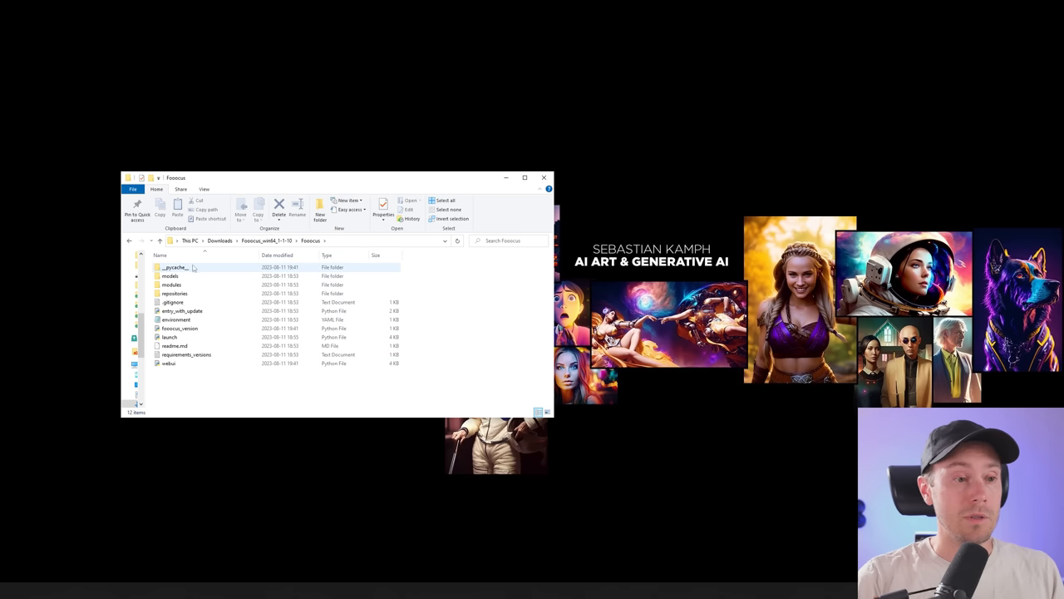
double_click(170, 276)
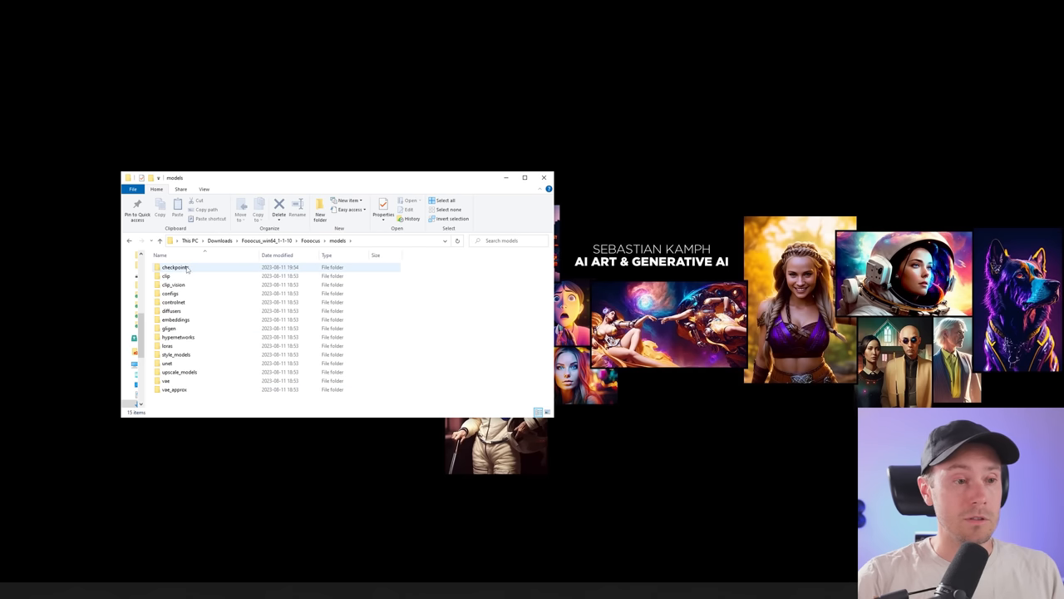
double_click(173, 266)
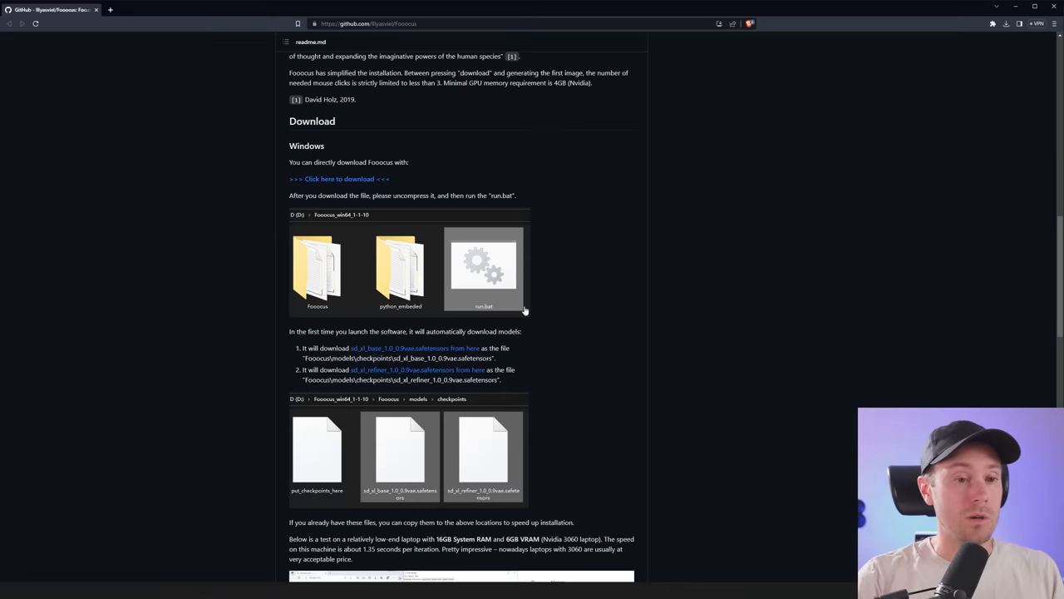
- Scroll the Fooocus README to the Windows download section and model file links
scroll(down, 3)
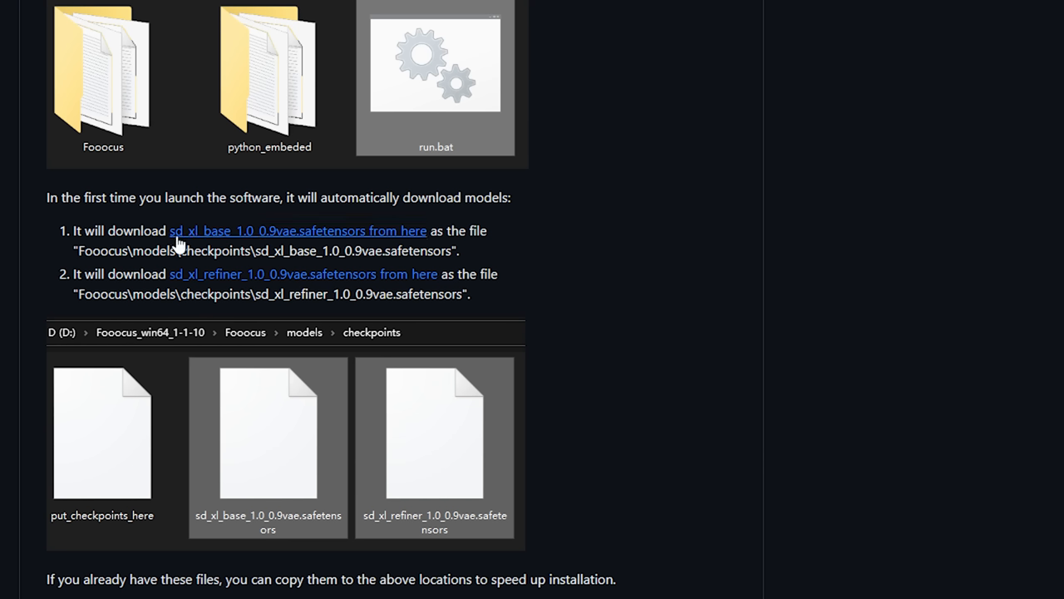
mouse_move(242, 243)
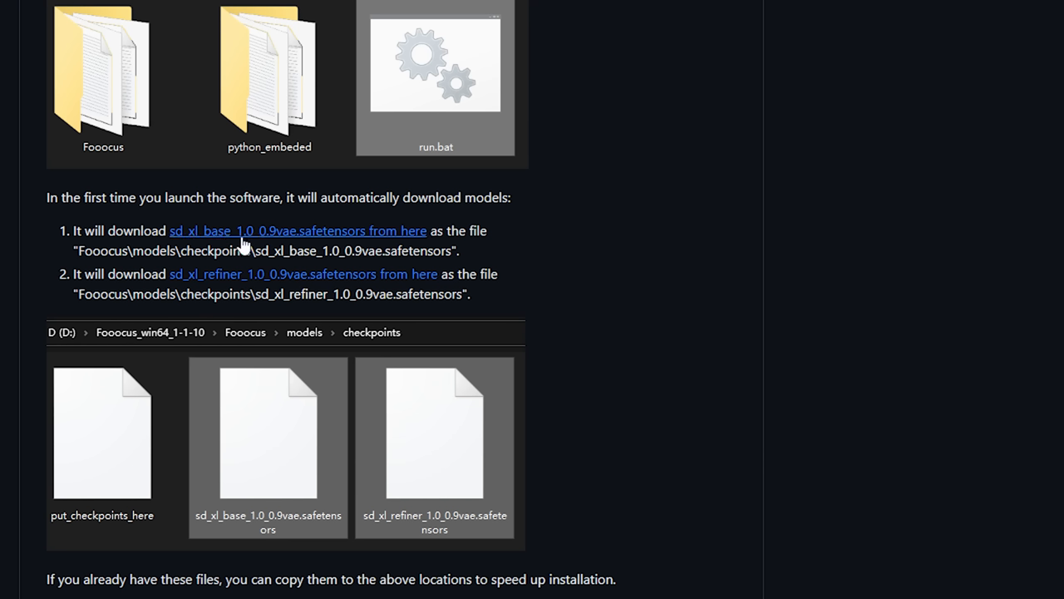
mouse_move(276, 249)
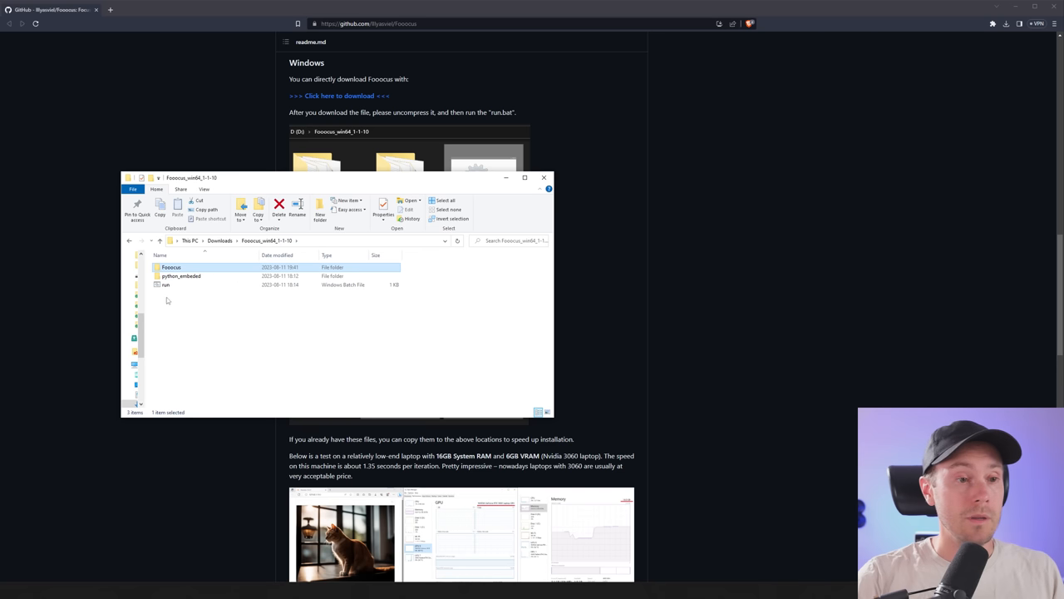
- Launch Fooocus from run.bat so its local web interface loads in the browser
double_click(166, 284)
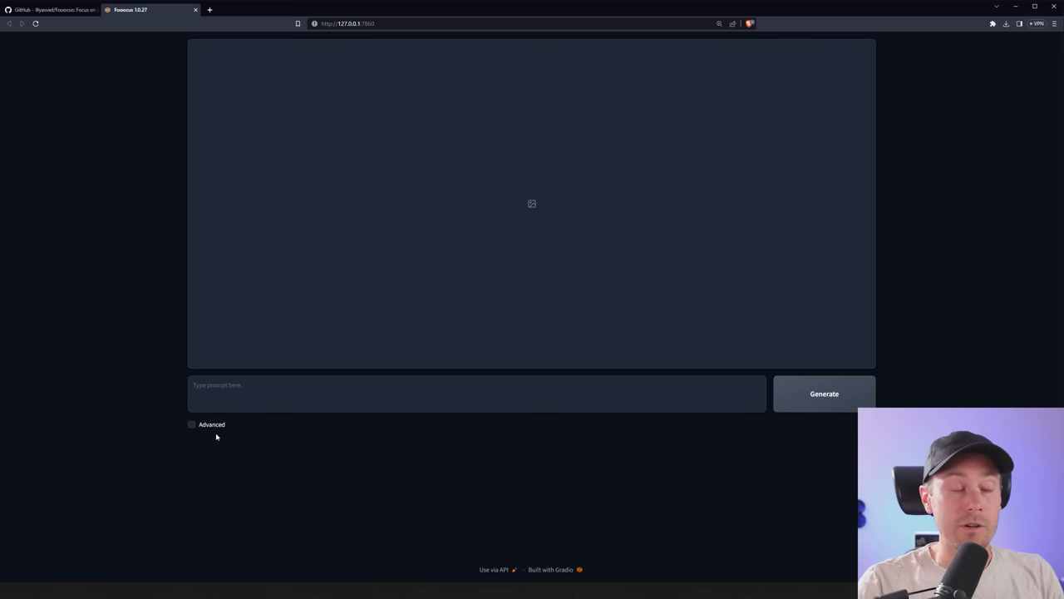
mouse_move(244, 426)
text(cat in a hat)
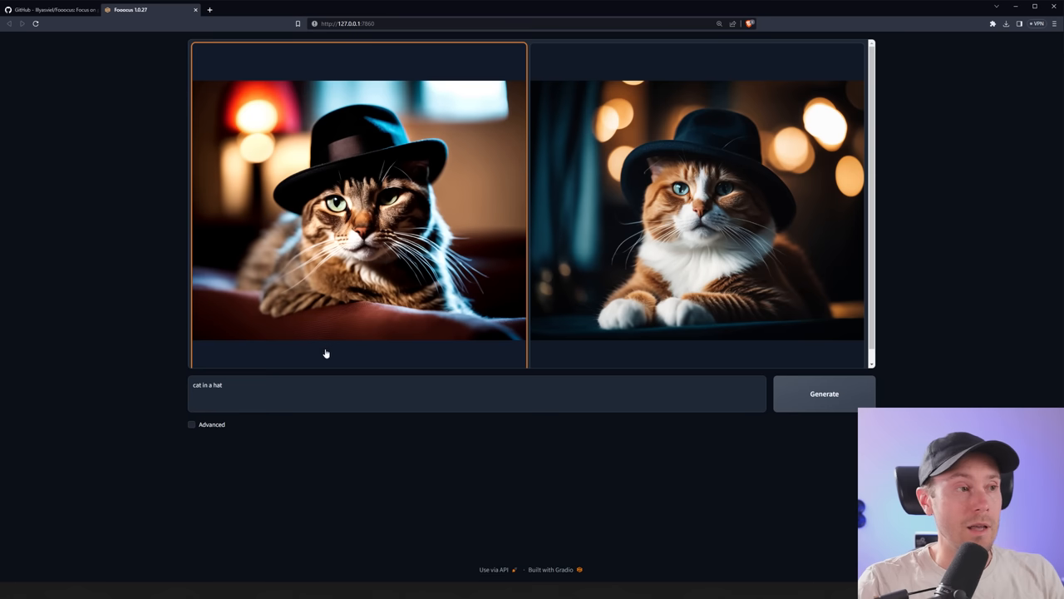
mouse_move(125, 256)
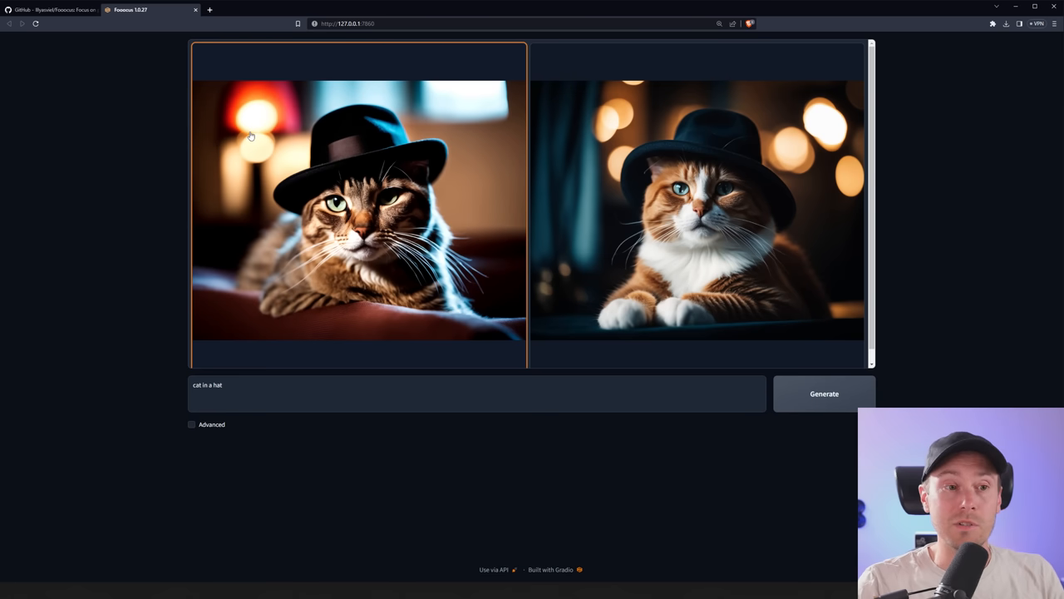
click(358, 213)
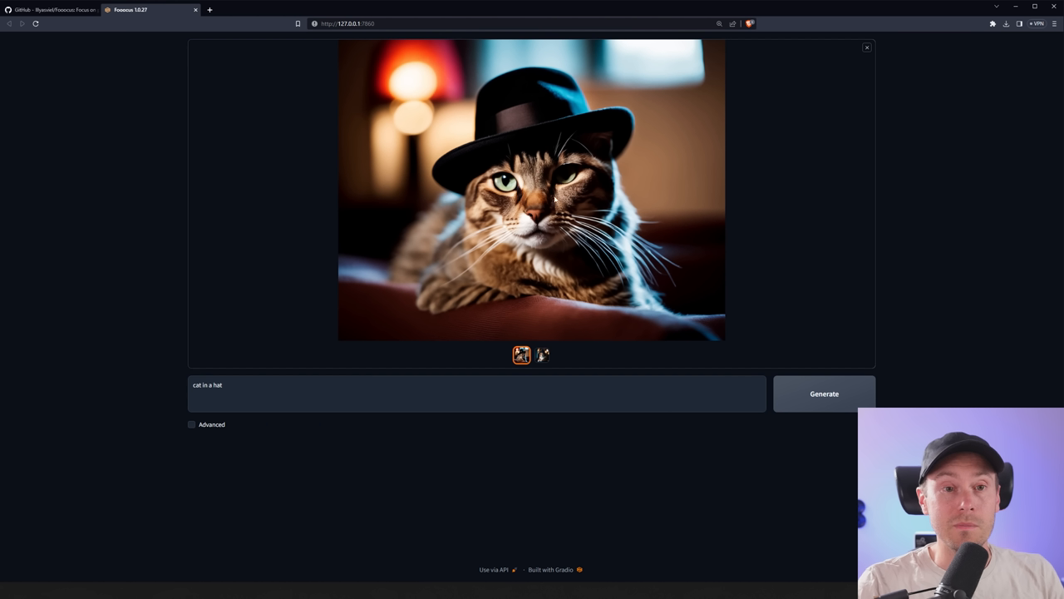
mouse_move(536, 296)
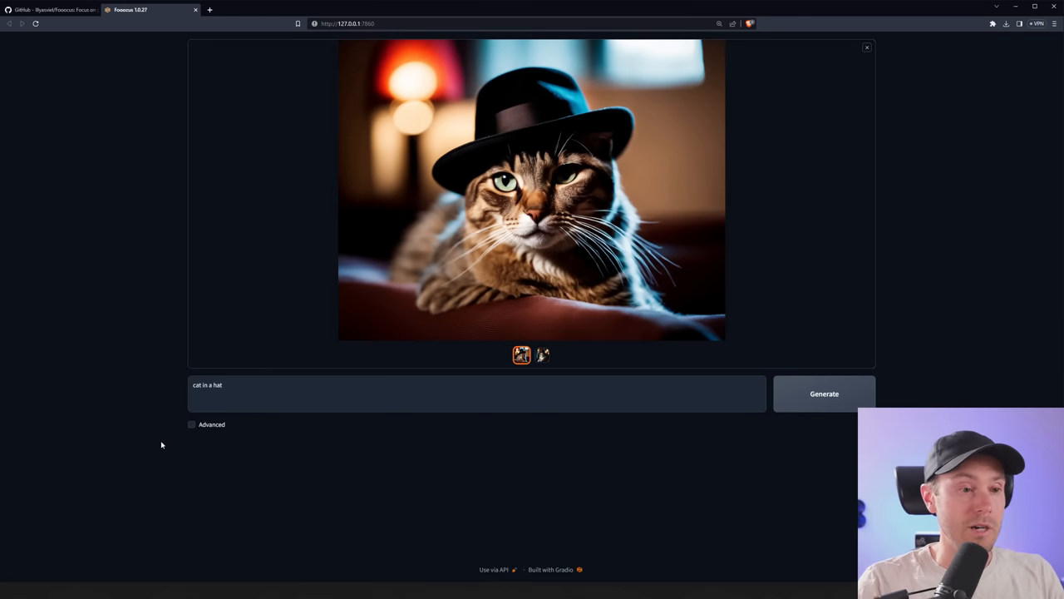
mouse_move(208, 435)
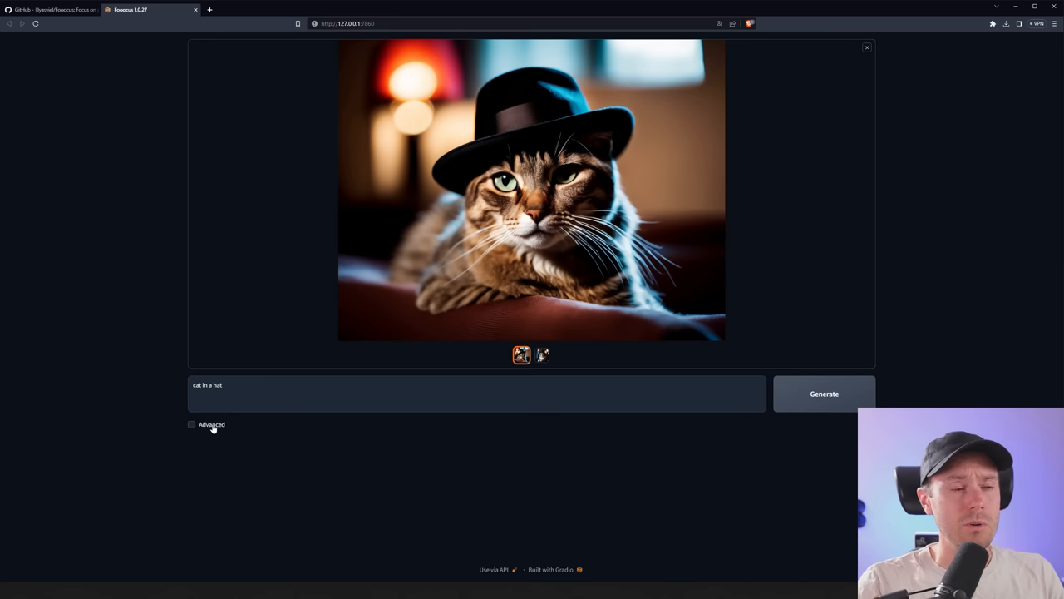
- Enable Advanced options and pick the game-pokemon style from the Style list
click(192, 424)
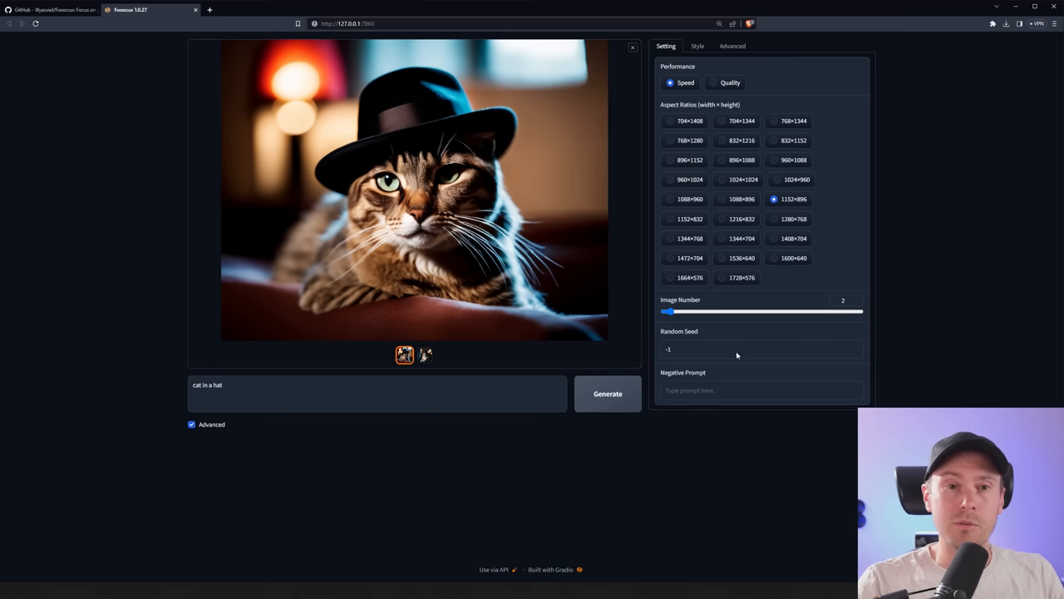
mouse_move(700, 93)
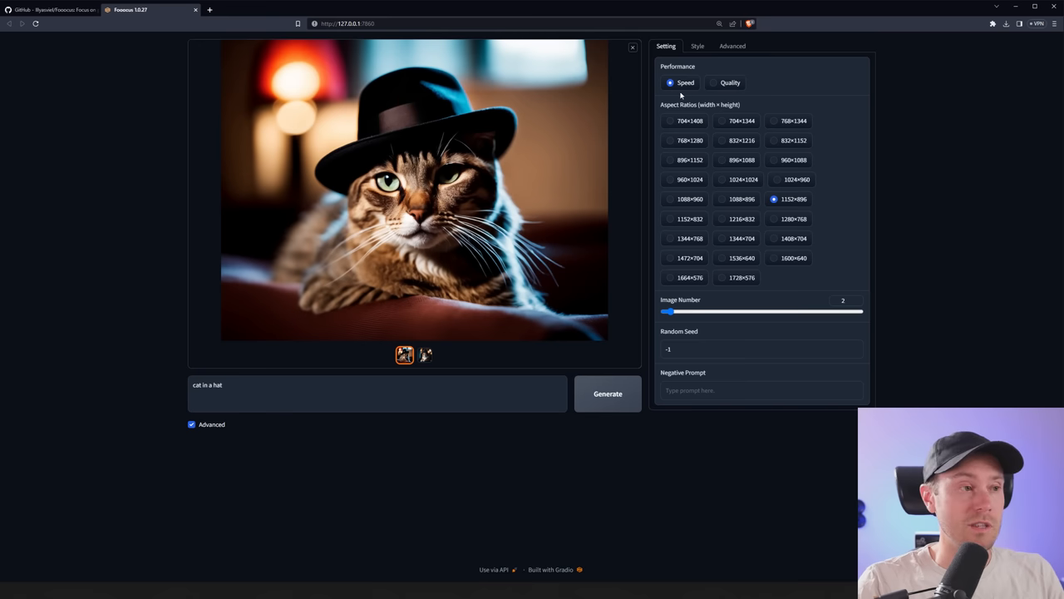
mouse_move(706, 133)
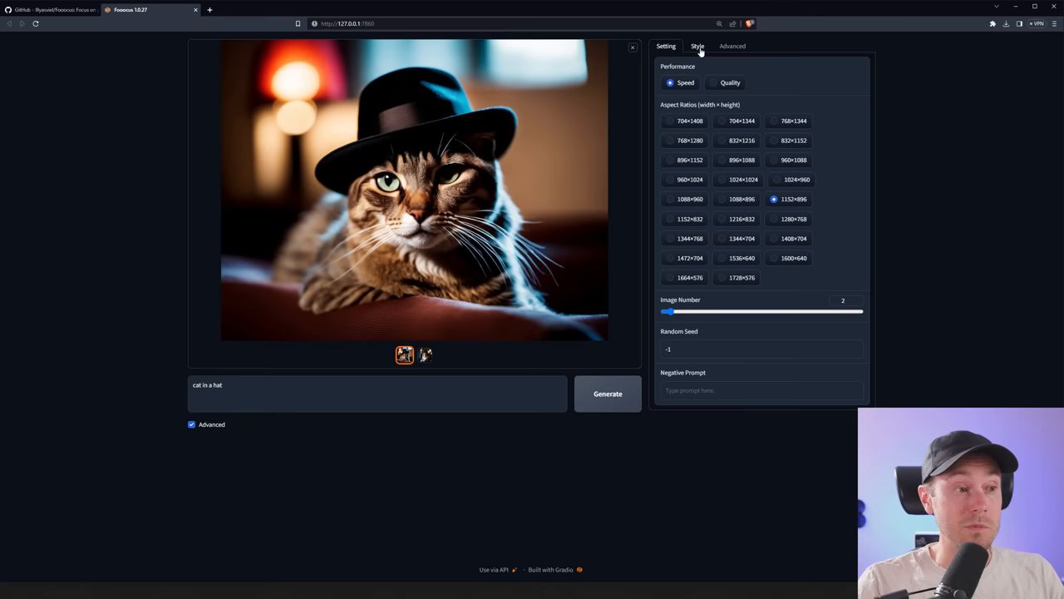
click(698, 47)
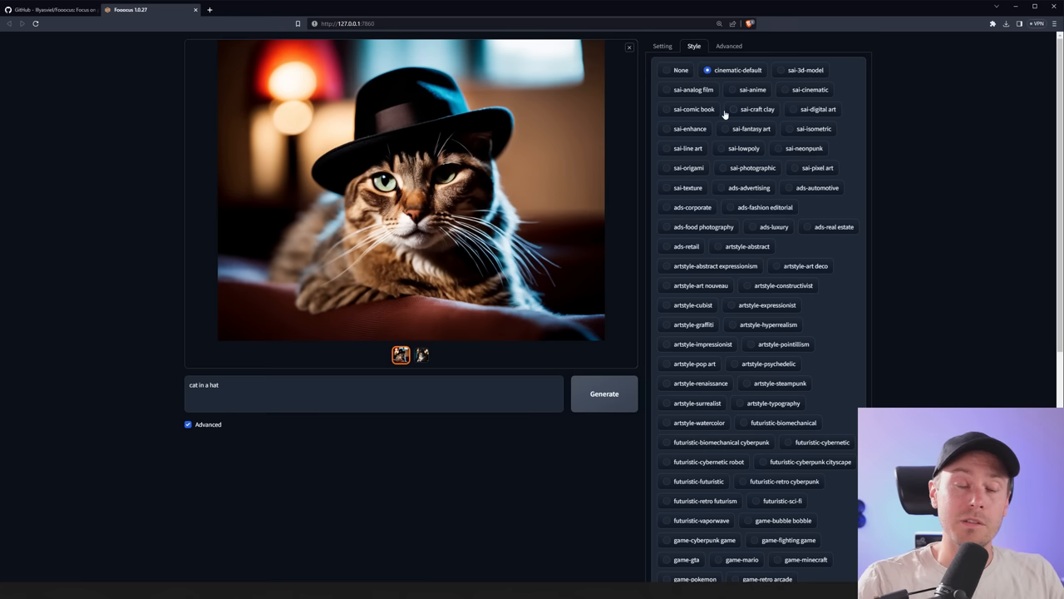
mouse_move(881, 258)
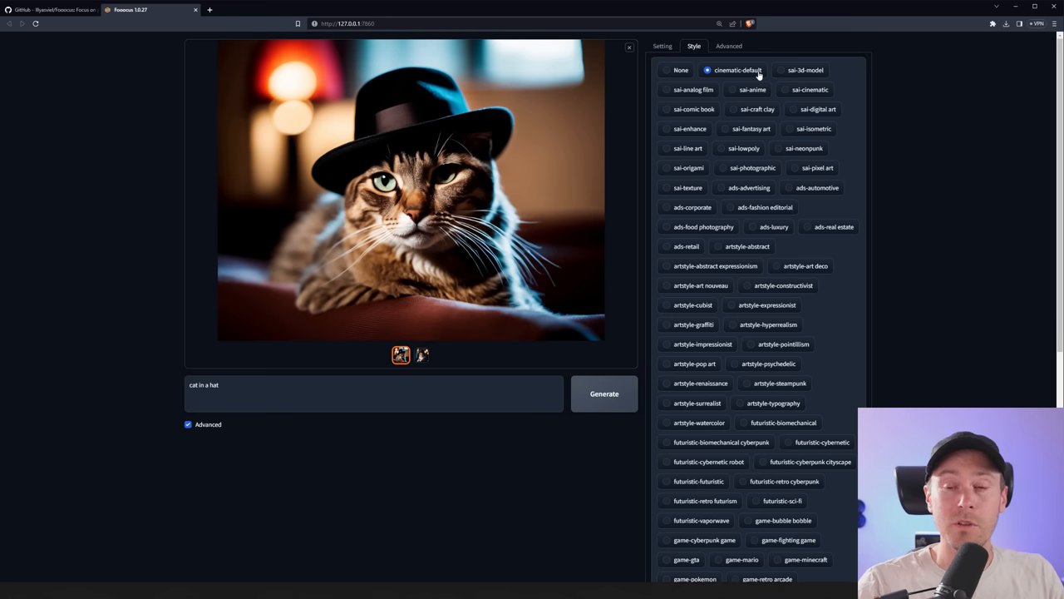
mouse_move(848, 189)
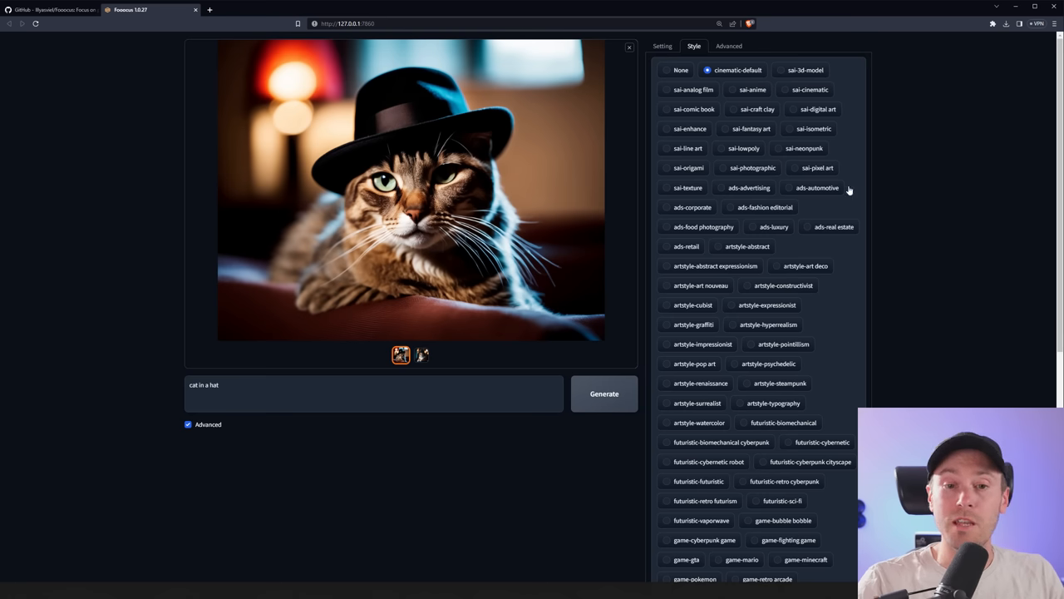
scroll(down, 3)
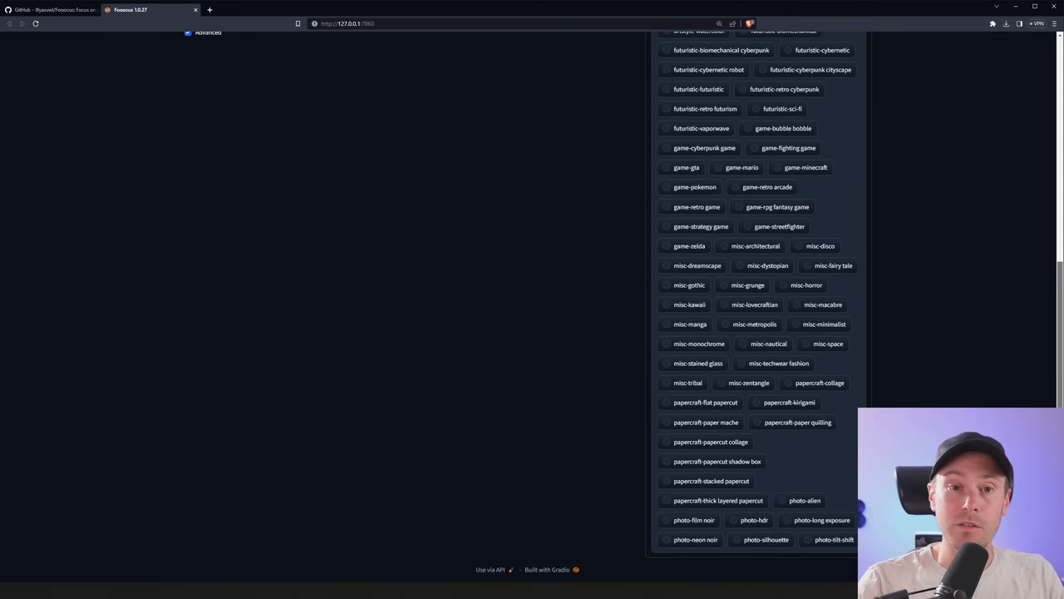
click(666, 186)
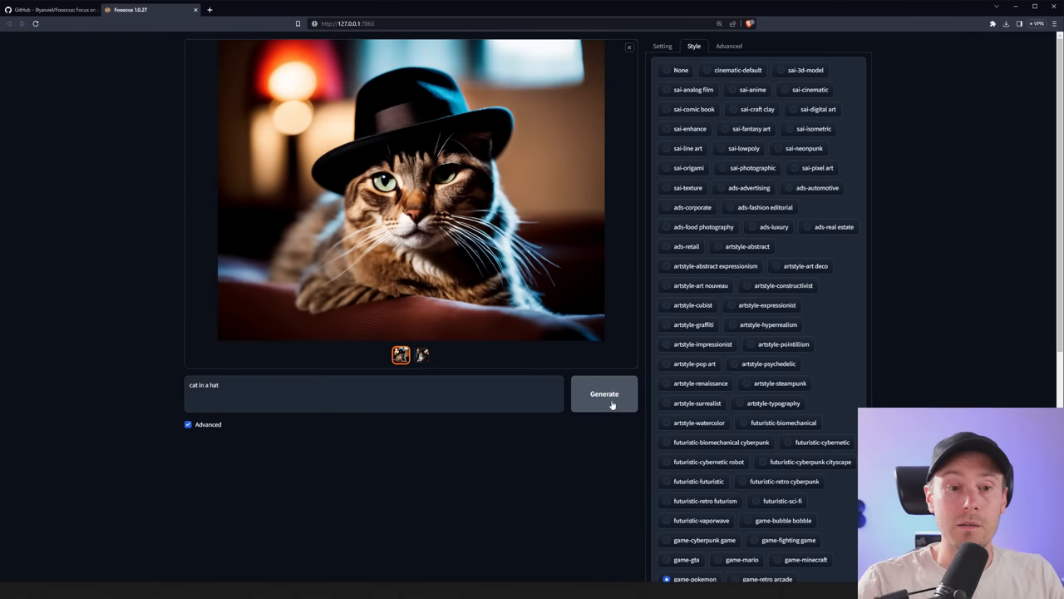
- Generate the 'cat in a hat' images in game-pokemon style and view the second result
click(605, 393)
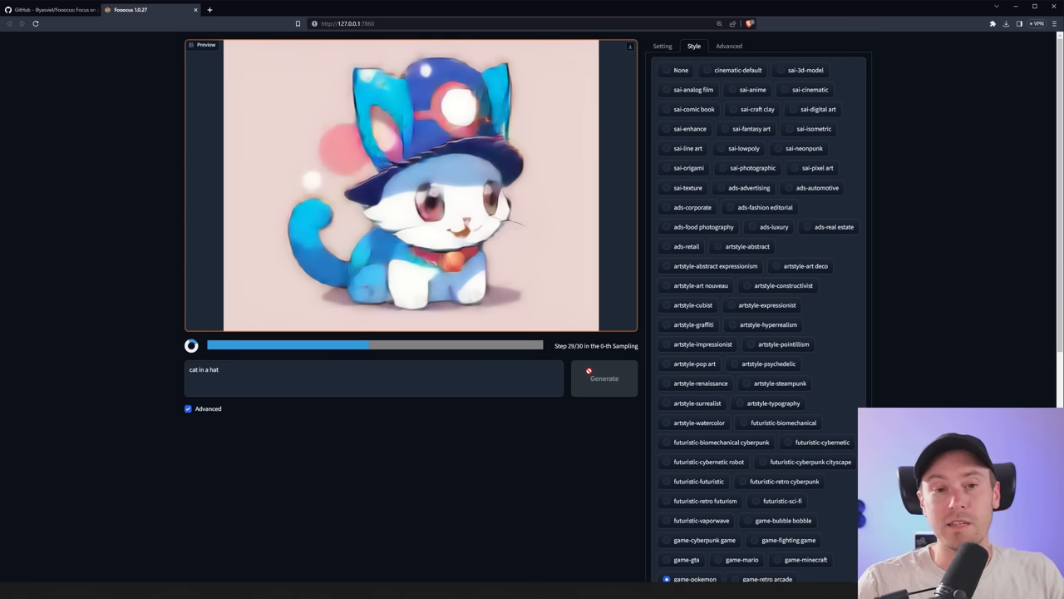
click(604, 379)
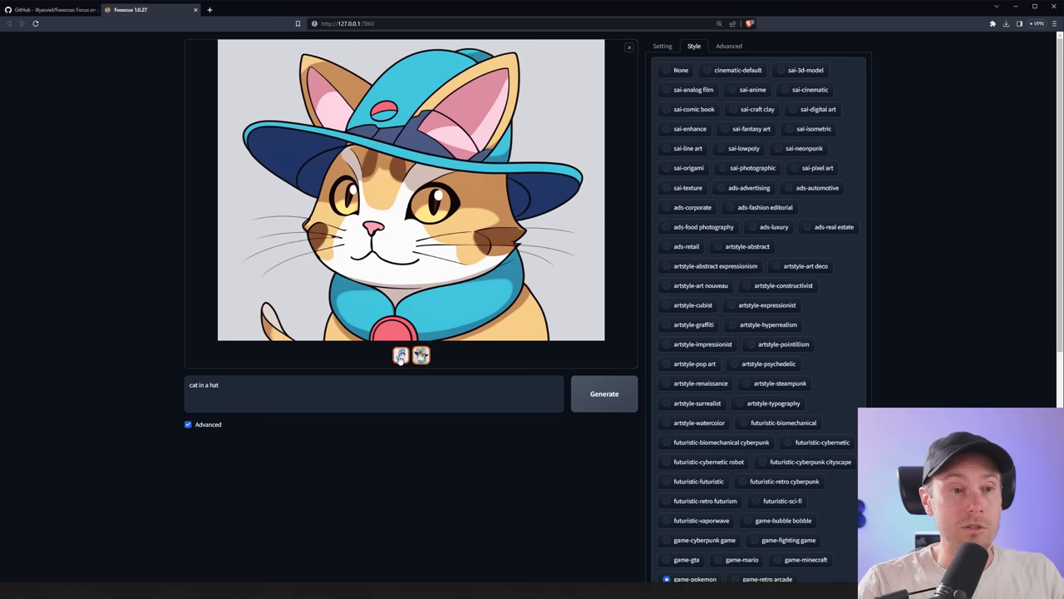
click(421, 356)
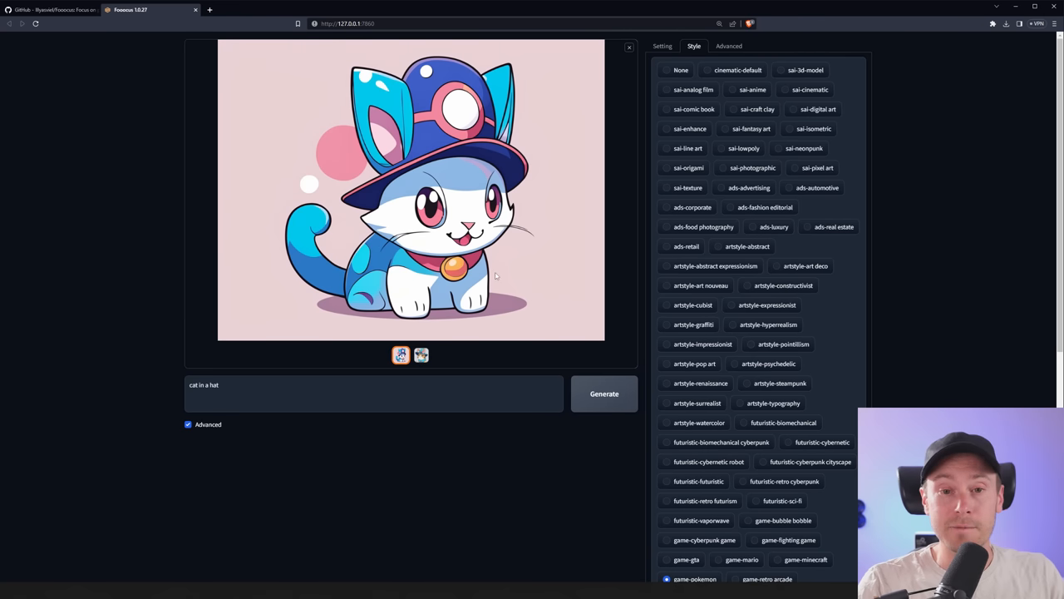
mouse_move(1027, 268)
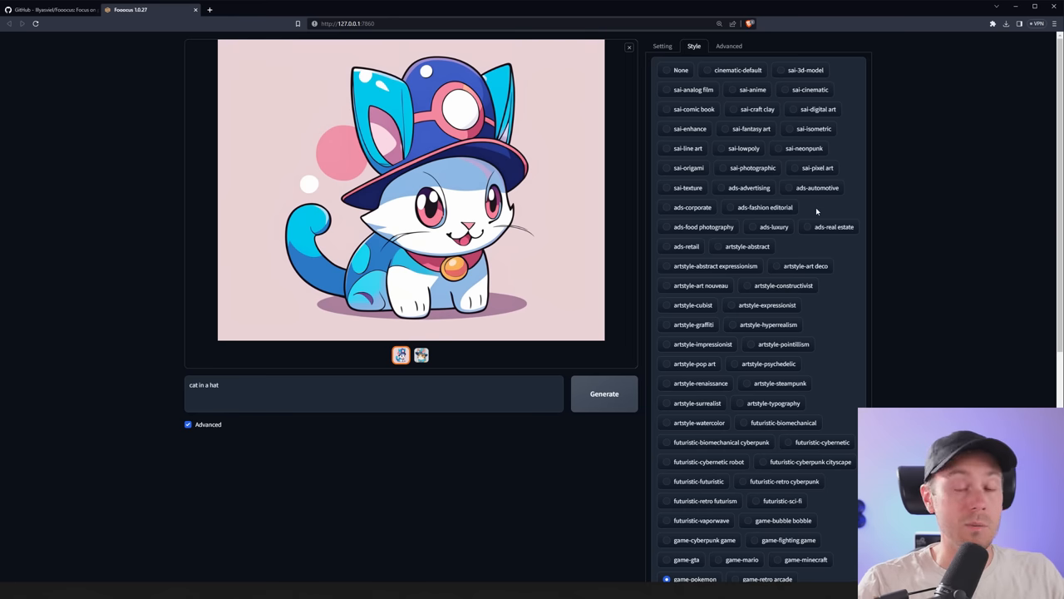
- Review the base model and LoRA options, then return to the Setting panel
click(728, 47)
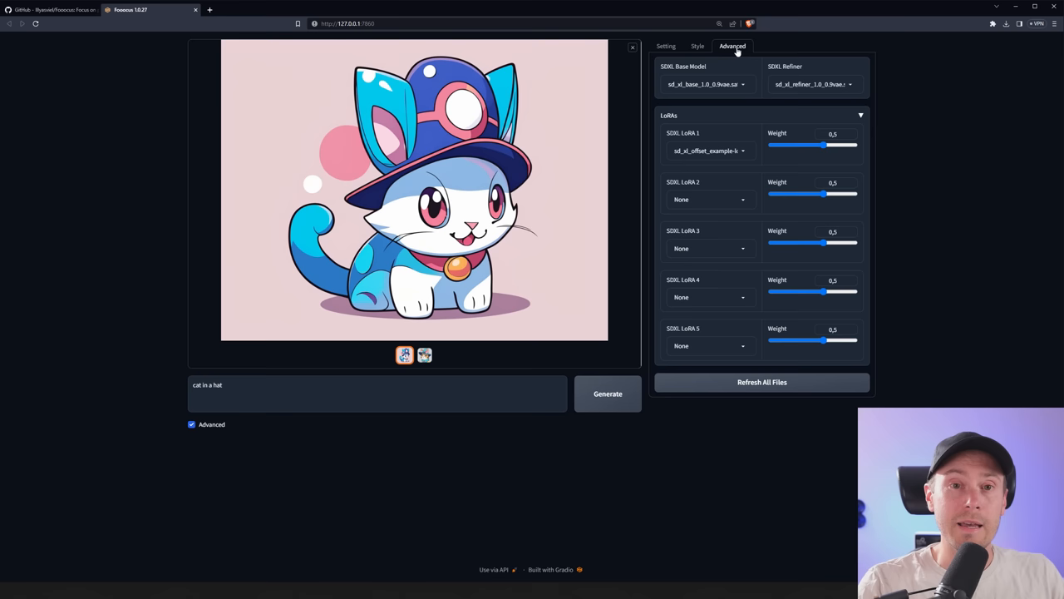
mouse_move(728, 98)
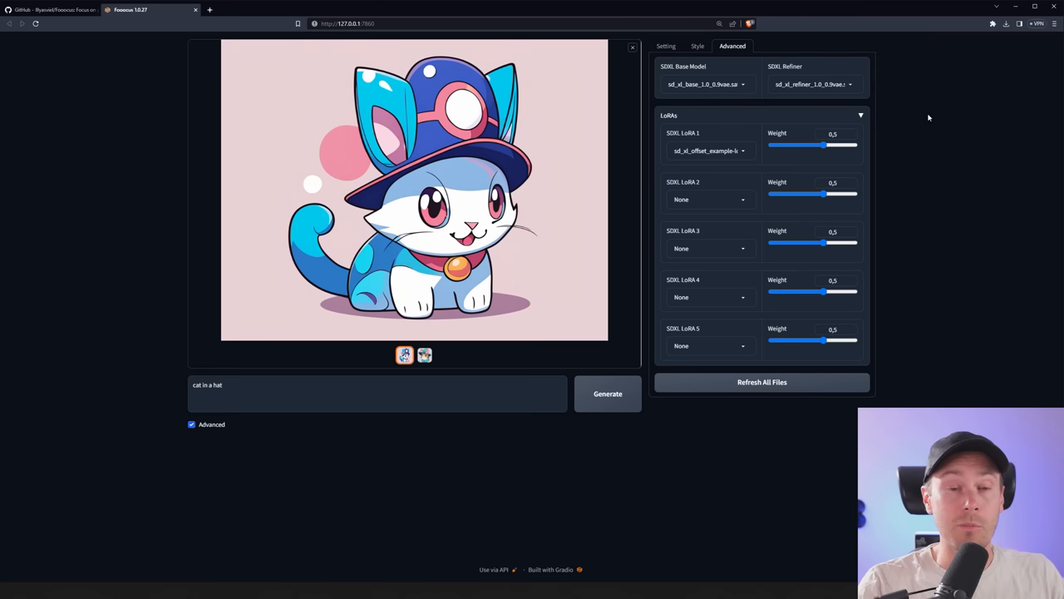
mouse_move(745, 107)
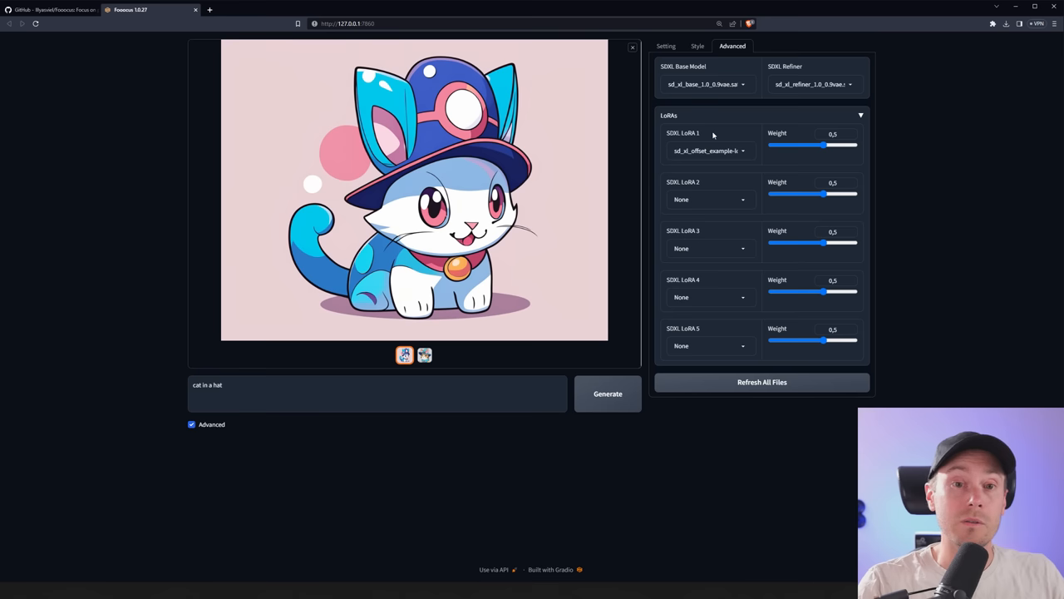
mouse_move(708, 130)
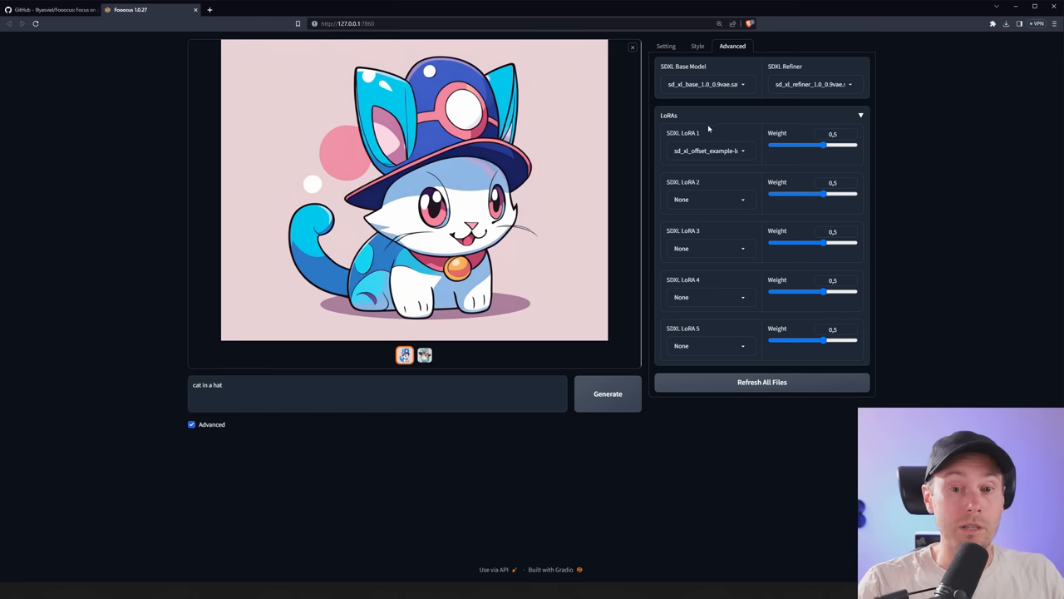
click(666, 46)
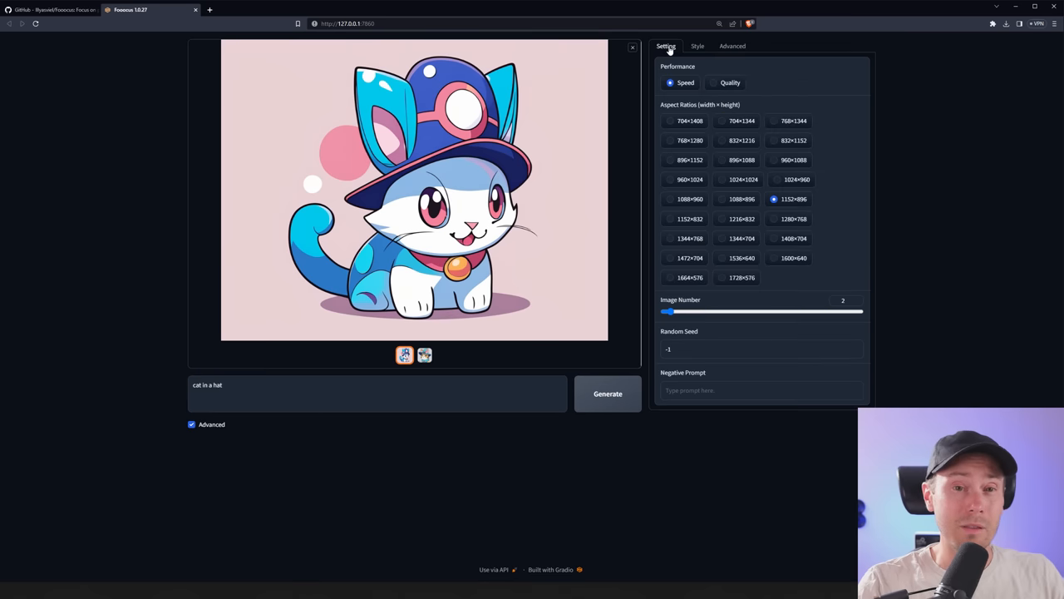
mouse_move(961, 263)
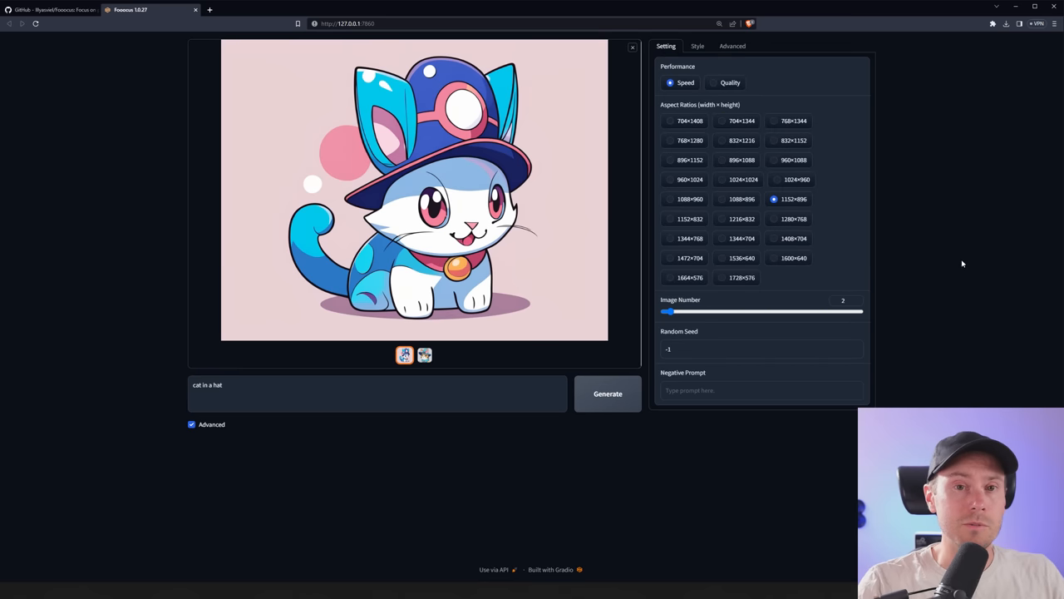